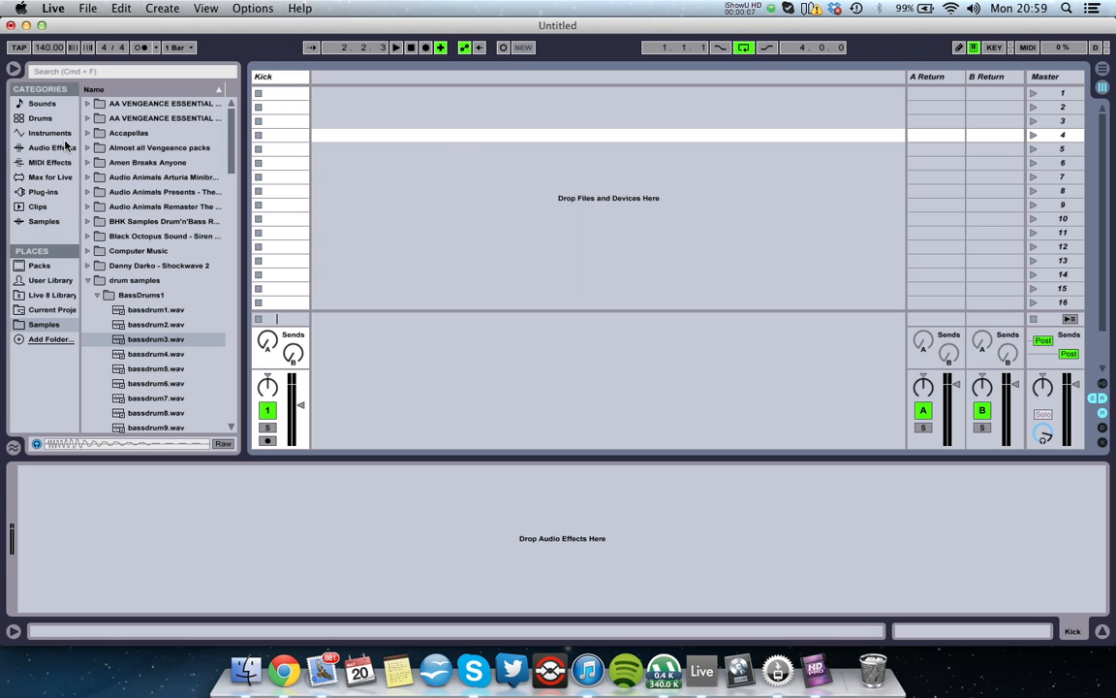
- Show the Instruments list (Analog, Drum Rack, Impulse, Simpler) in the browser
{"action": "left_click", "coordinate": [372, 93]}
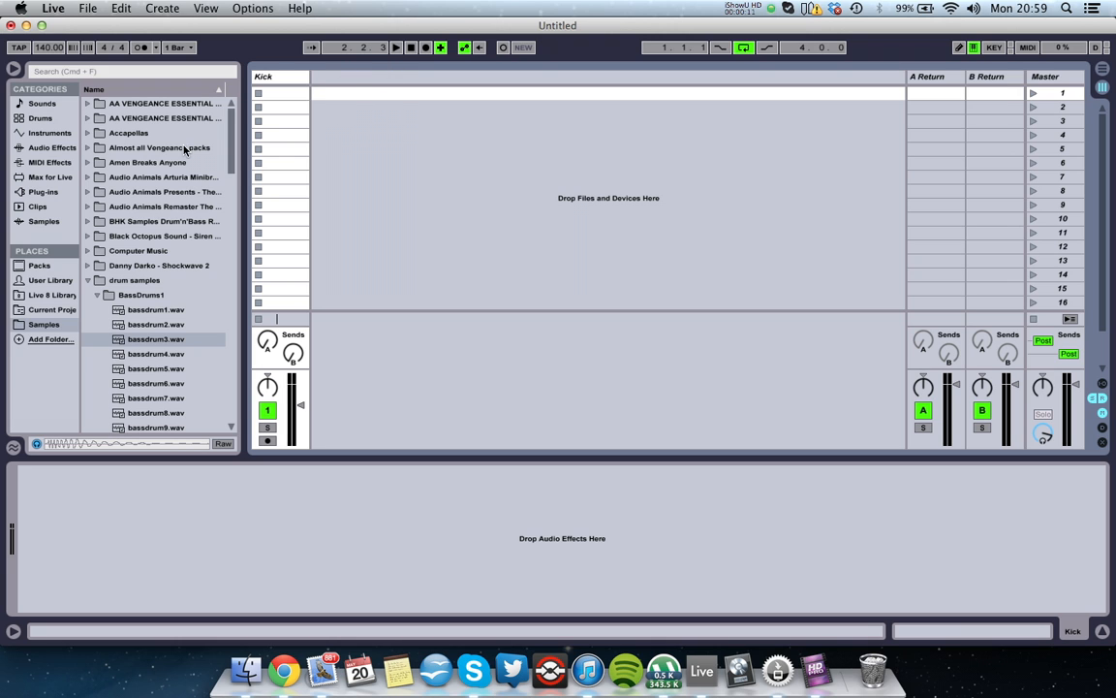
{"action": "left_click", "coordinate": [49, 133]}
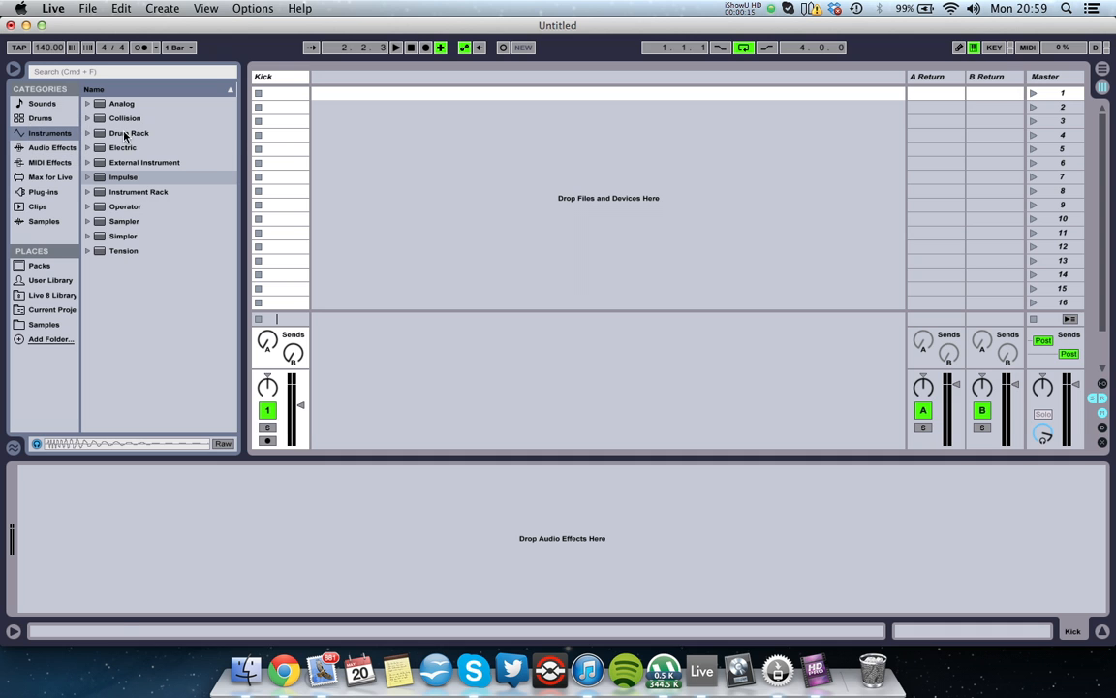
- Create a Drum Rack track and return to the drum sample folders for bassdrum3
{"action": "double_click", "coordinate": [129, 133]}
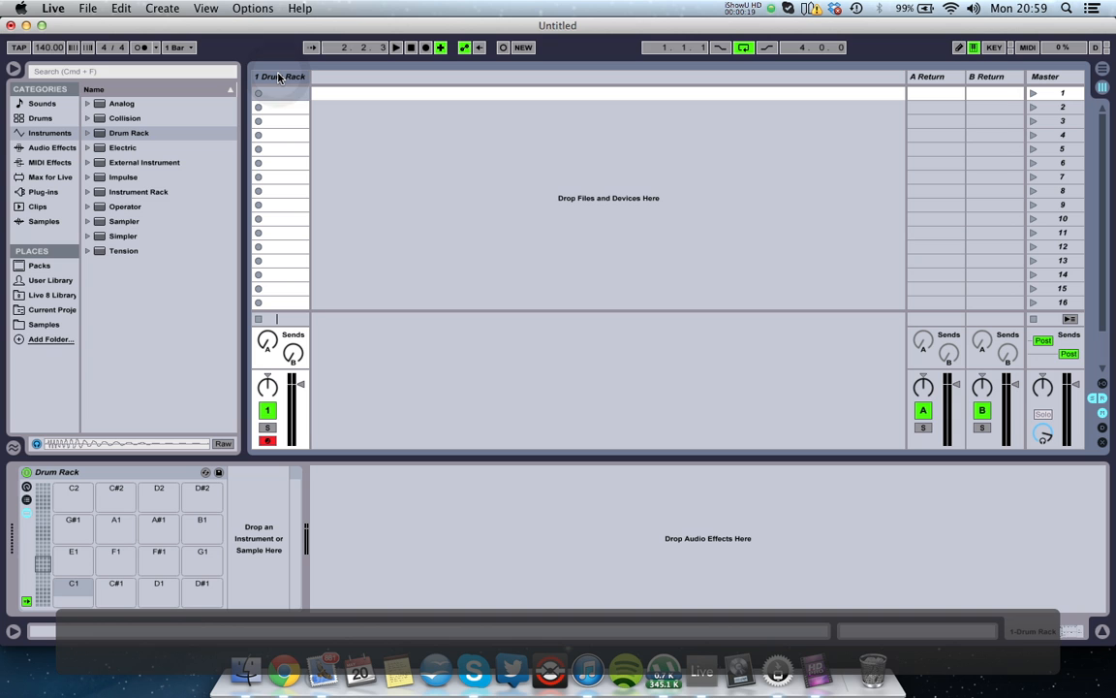
{"action": "left_click", "coordinate": [43, 324]}
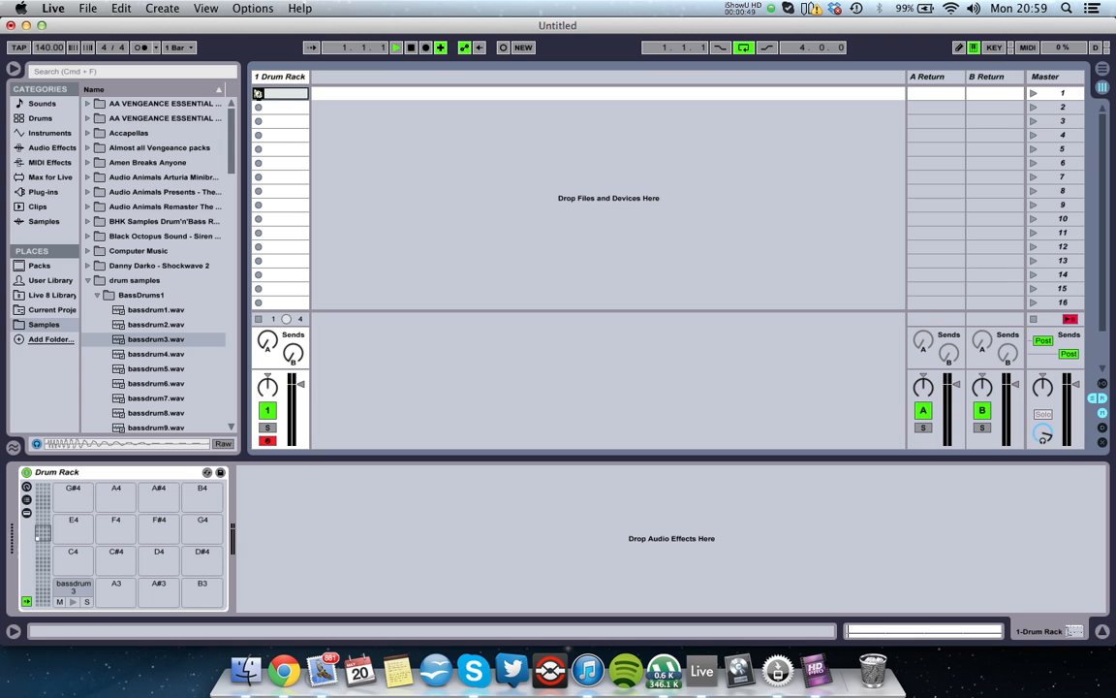
- In the bassdrum3 Simpler, lengthen Decay to 1.08 s and raise Volume to about -7.3 dB
{"action": "left_click", "coordinate": [73, 589]}
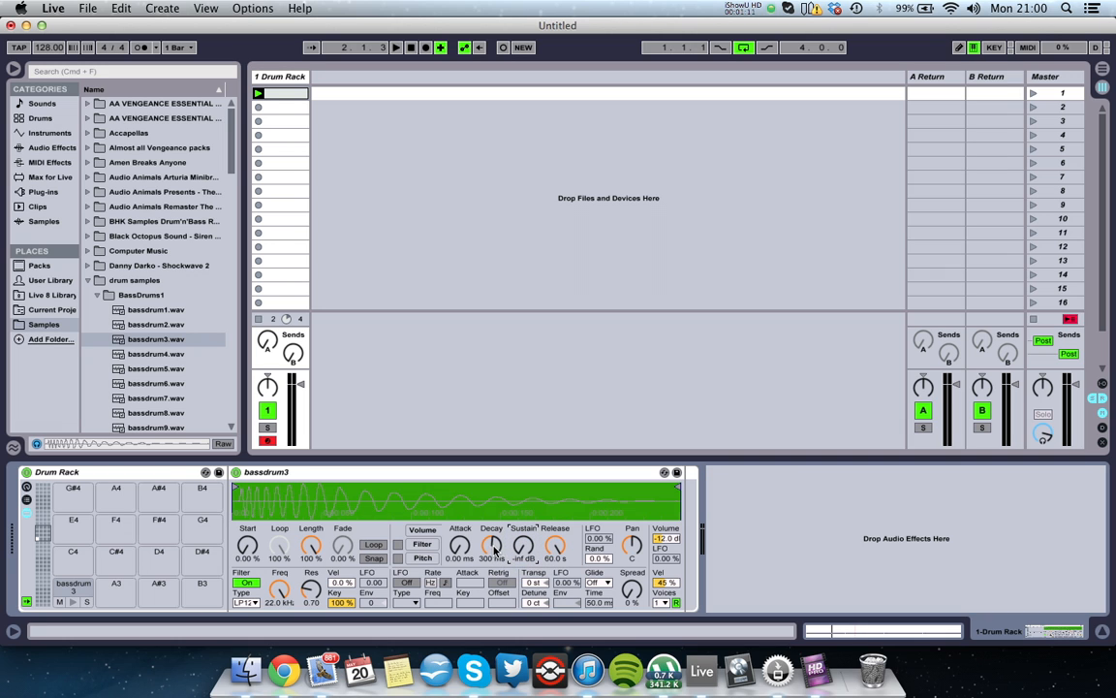
{"action": "left_click_drag", "start_coordinate": [492, 546], "coordinate": [492, 523]}
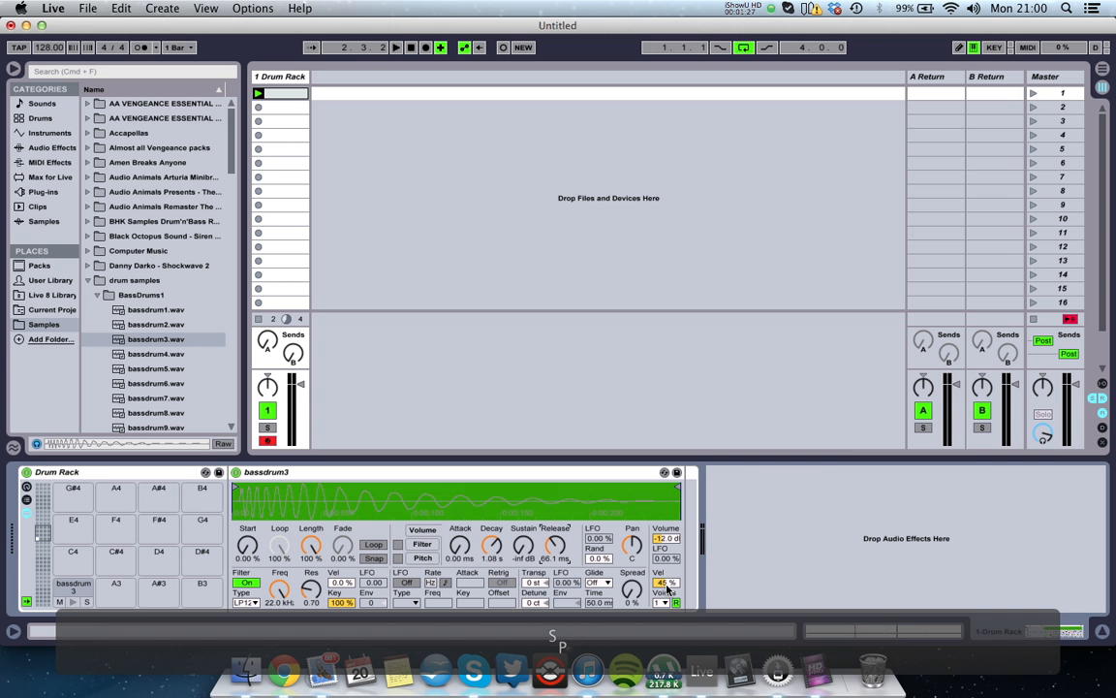
{"action": "left_click_drag", "start_coordinate": [666, 538], "coordinate": [667, 531]}
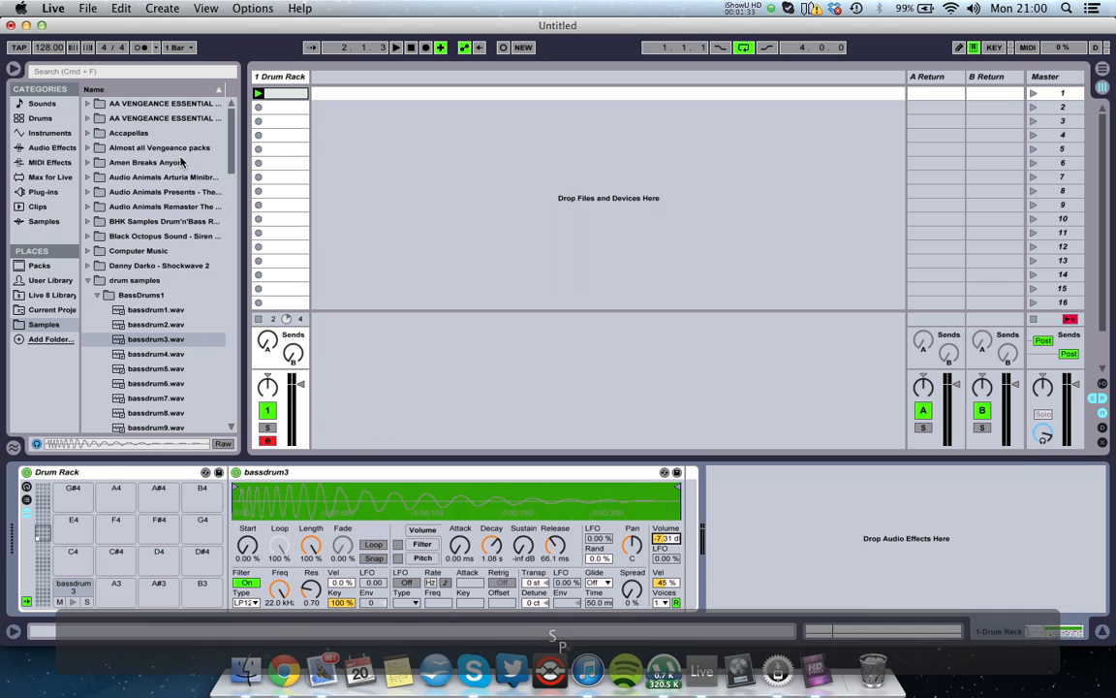
- Load Analog from Instruments onto a new MIDI track and name it Bass
{"action": "left_click", "coordinate": [50, 132]}
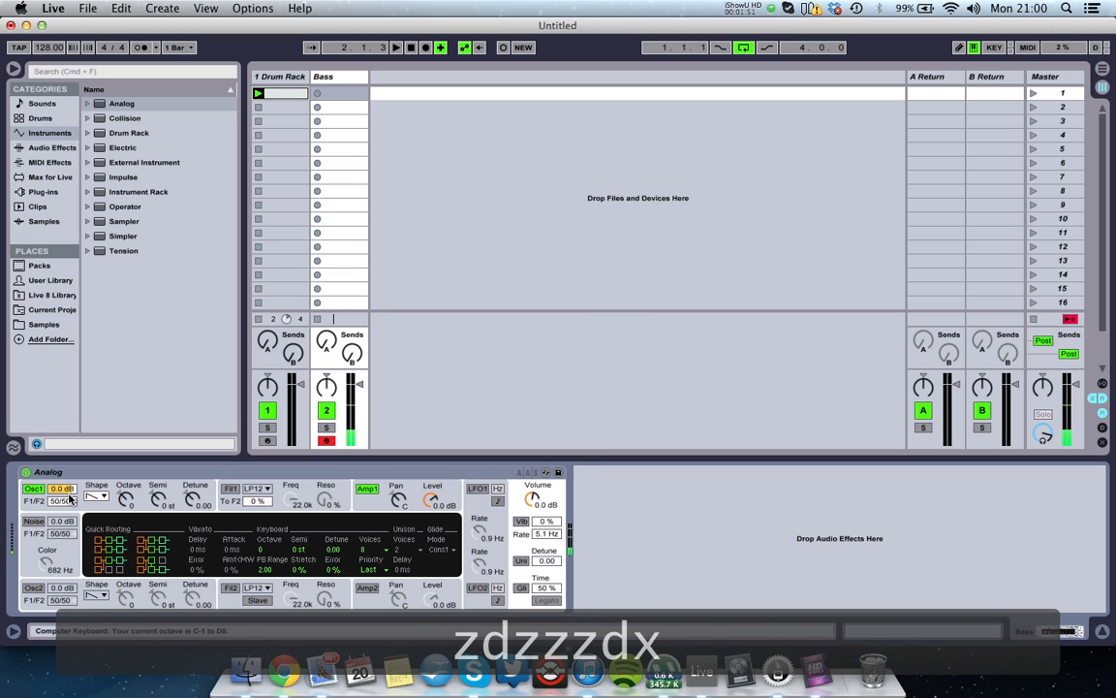
{"action": "type", "text": "dddd"}
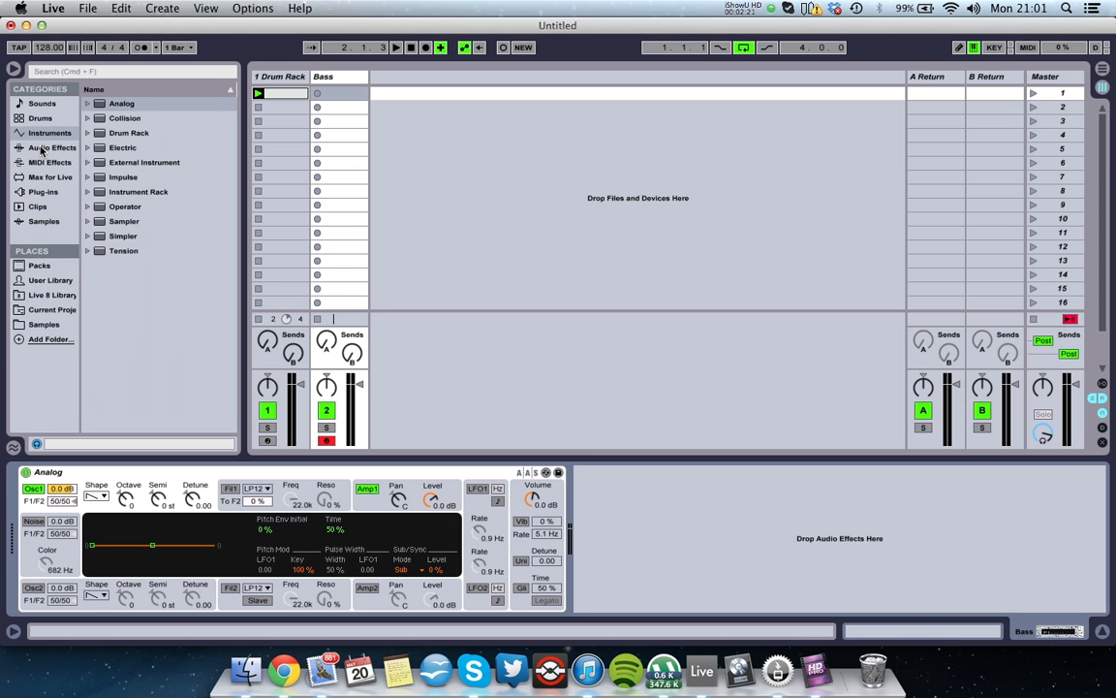
- Add Spectrum after Analog on the Bass track and lower the Amp1 envelope Sustain
{"action": "left_click", "coordinate": [52, 147]}
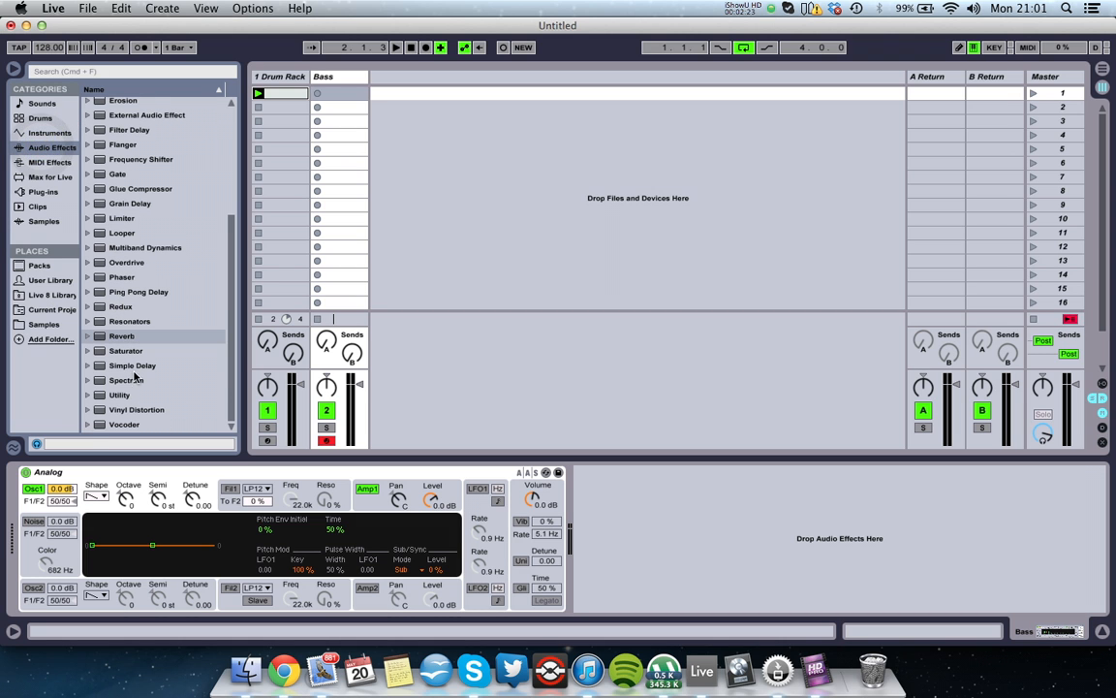
{"action": "double_click", "coordinate": [126, 379]}
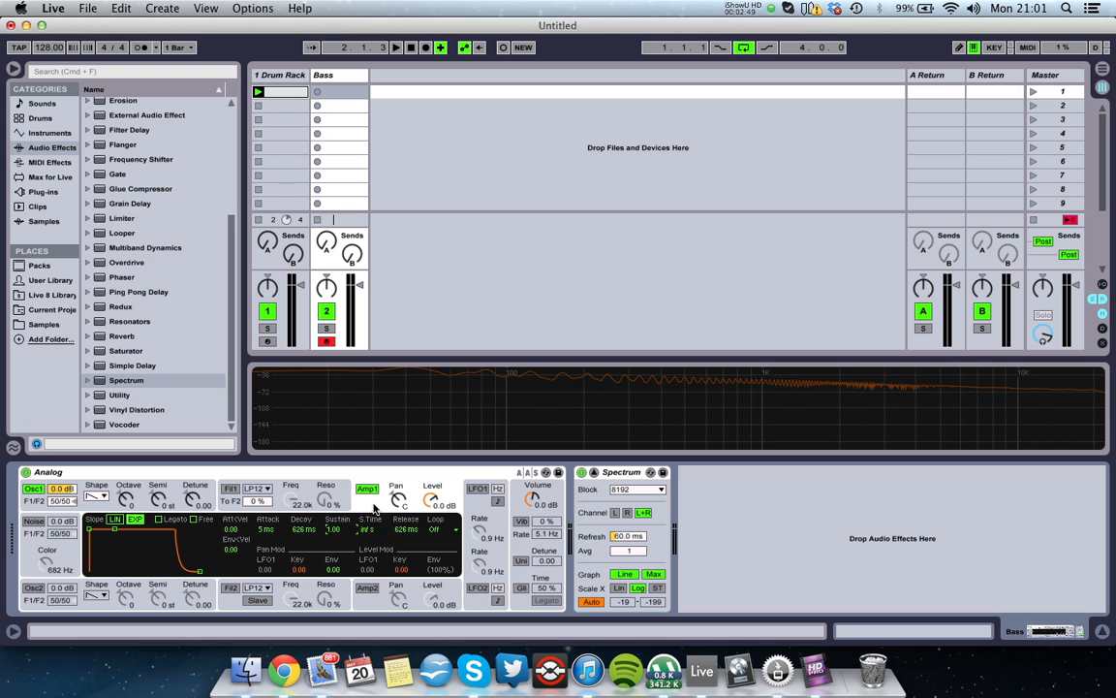
{"action": "mouse_move", "coordinate": [338, 531]}
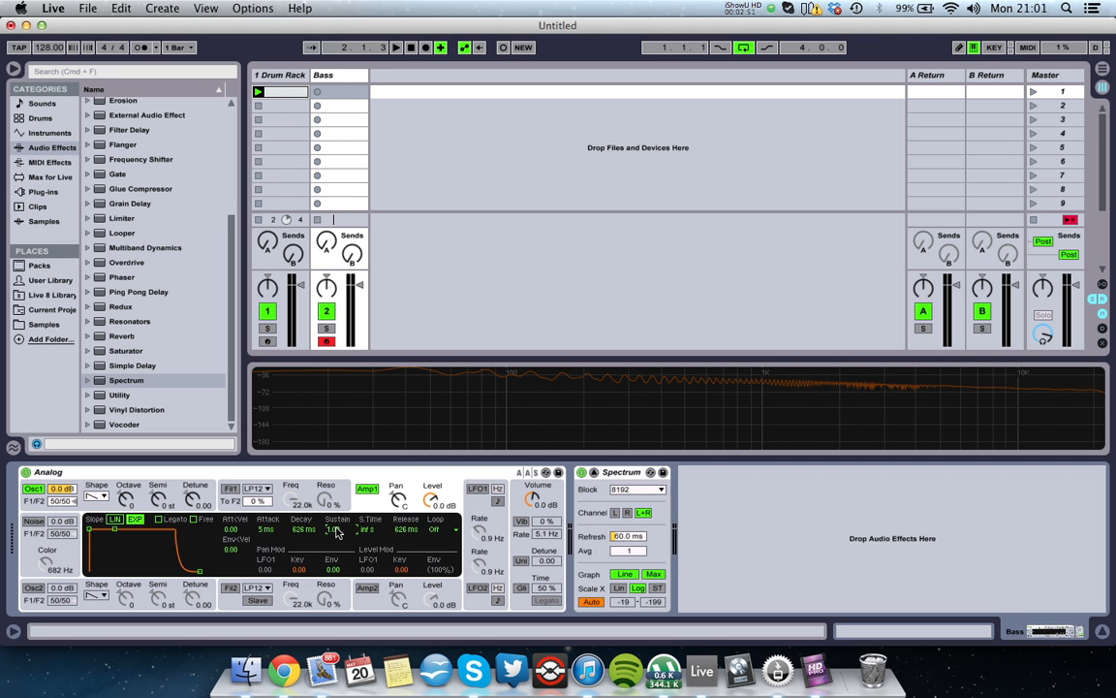
{"action": "type", "text": "dddddddd"}
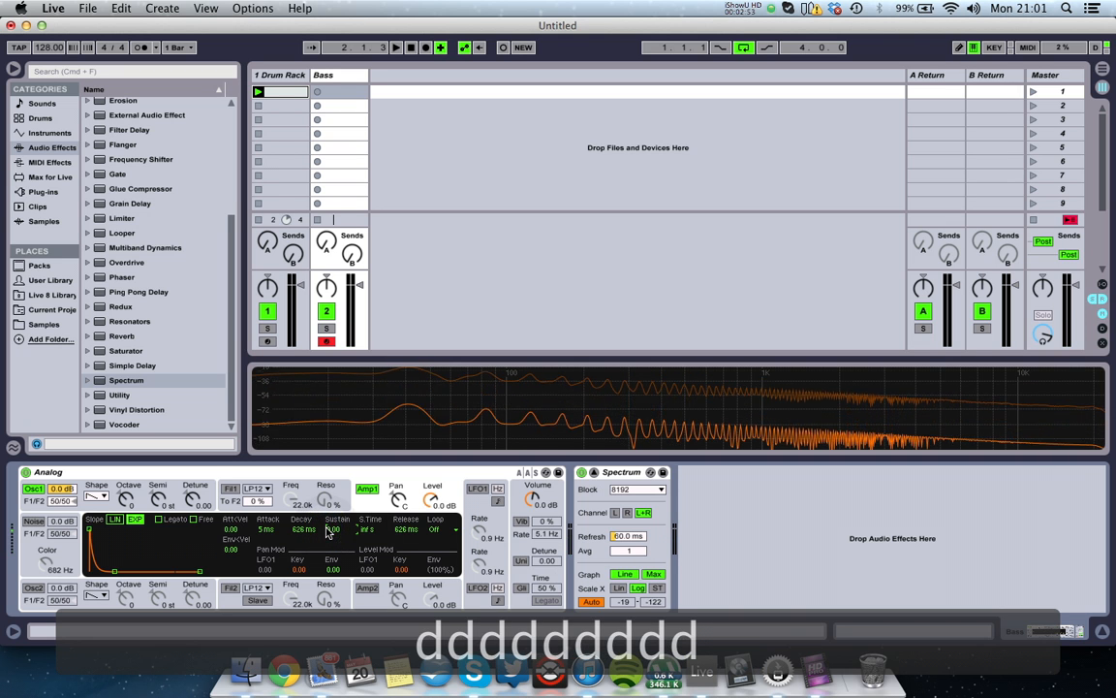
{"action": "left_click_drag", "start_coordinate": [331, 530], "coordinate": [331, 523]}
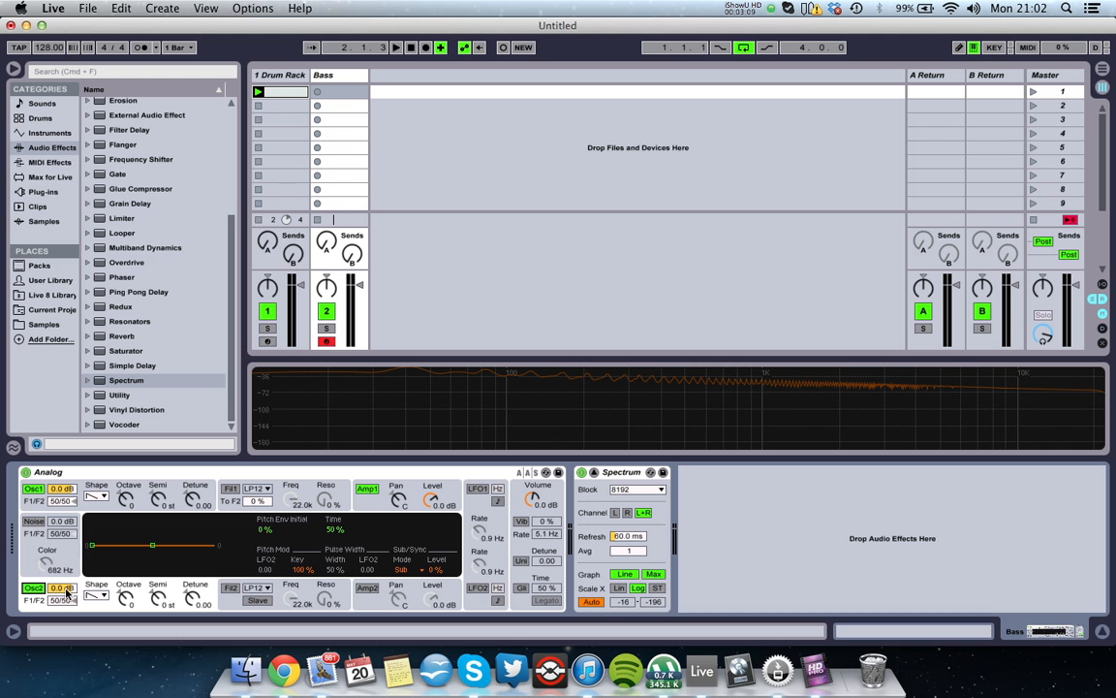
- Adjust the Analog synth's second oscillator settings on the Bass track
{"action": "left_click", "coordinate": [61, 500]}
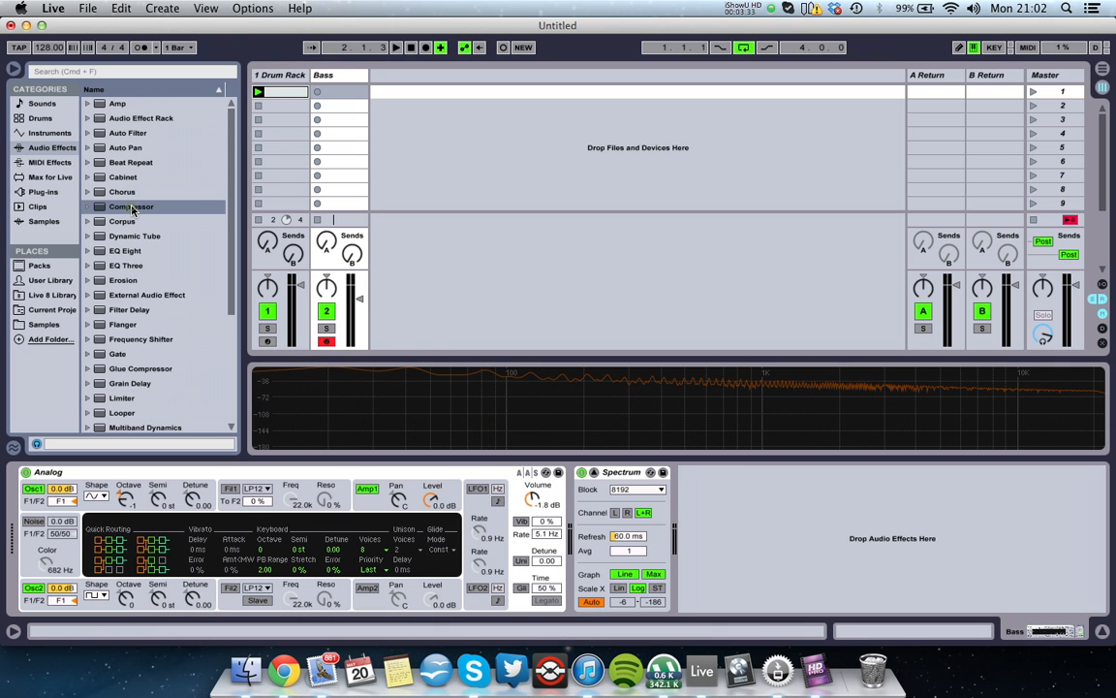
- Add a Compressor to the Bass track and enable sidechaining from the kick Drum Rack
{"action": "double_click", "coordinate": [131, 207]}
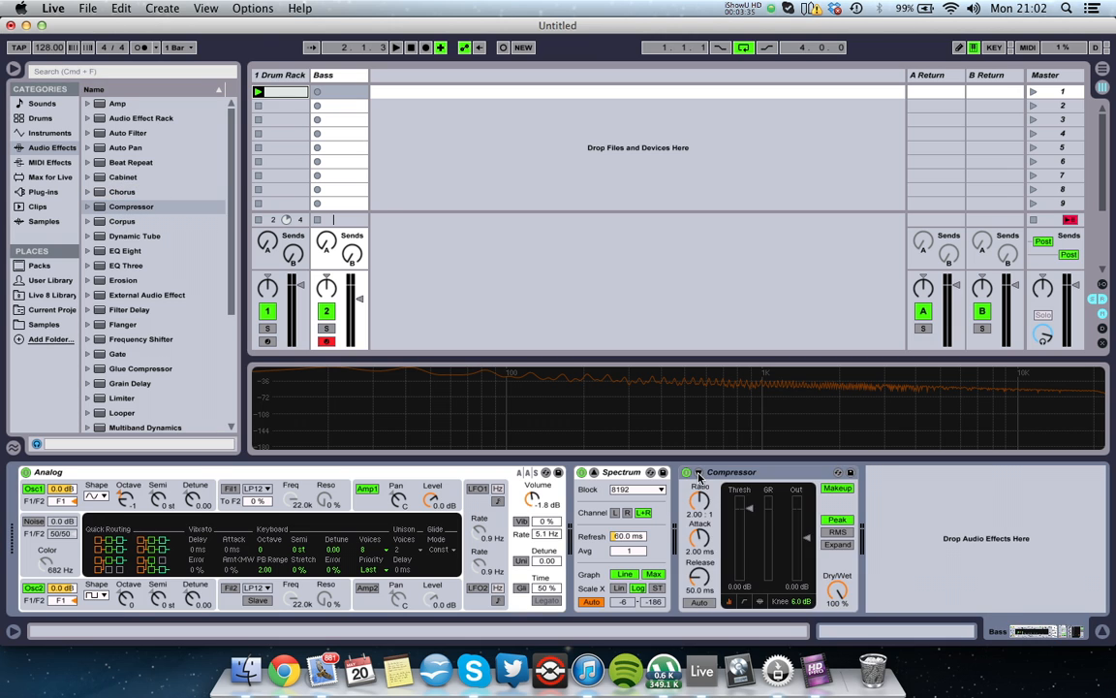
{"action": "left_click", "coordinate": [699, 488]}
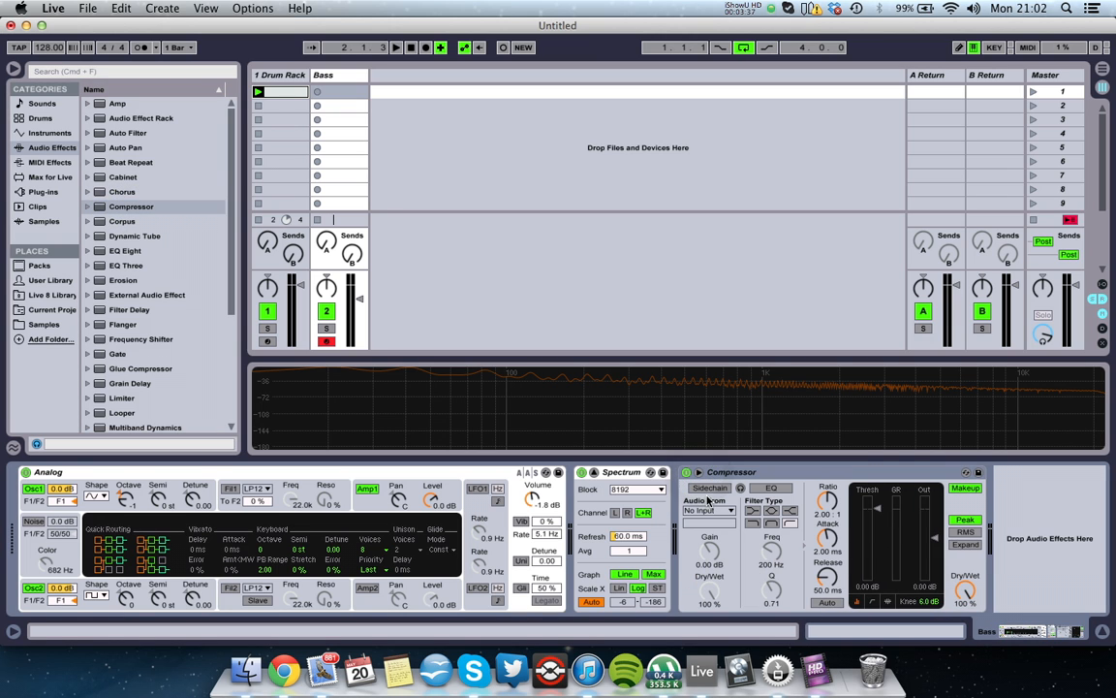
{"action": "left_click", "coordinate": [709, 487]}
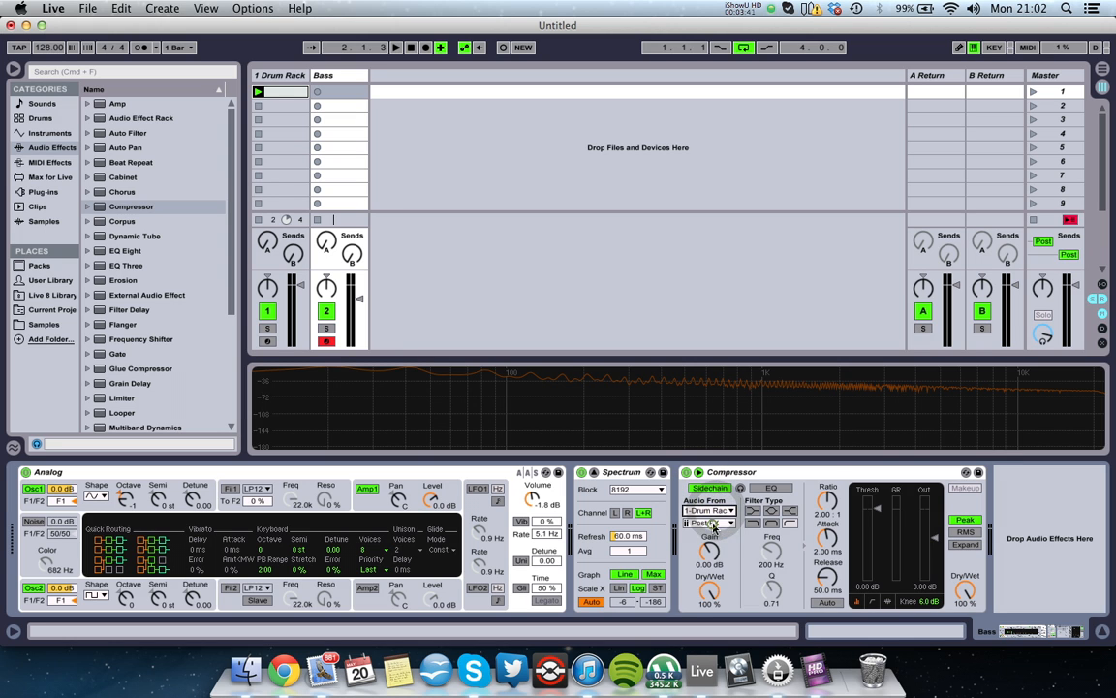
{"action": "left_click", "coordinate": [710, 522]}
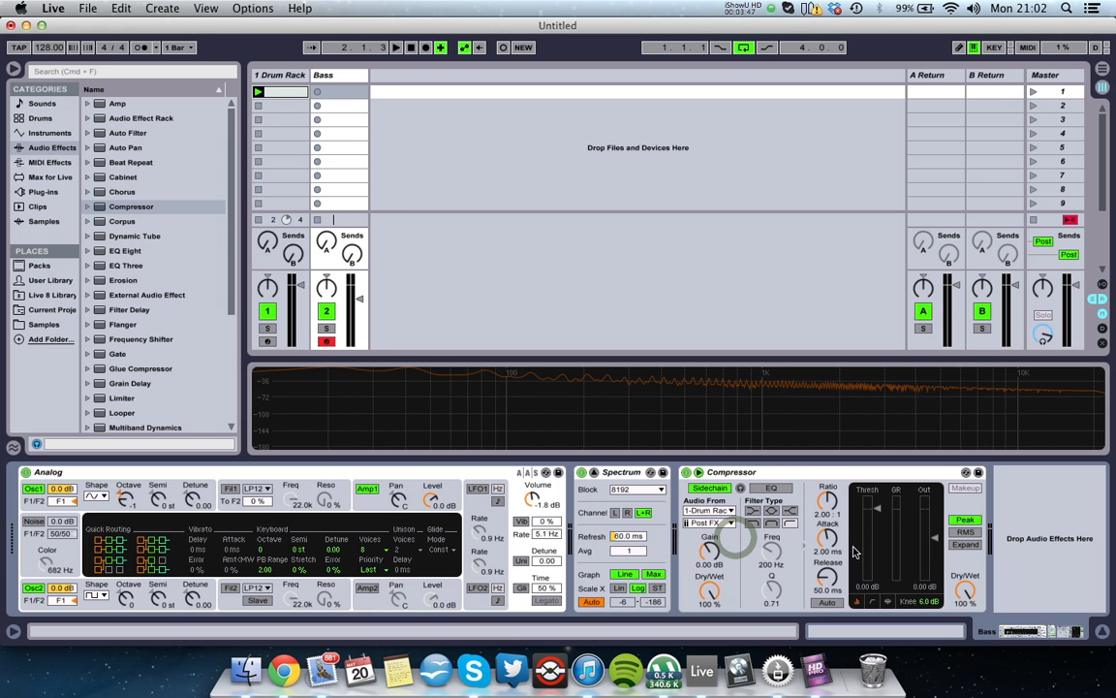
{"action": "type", "text": "dddddd"}
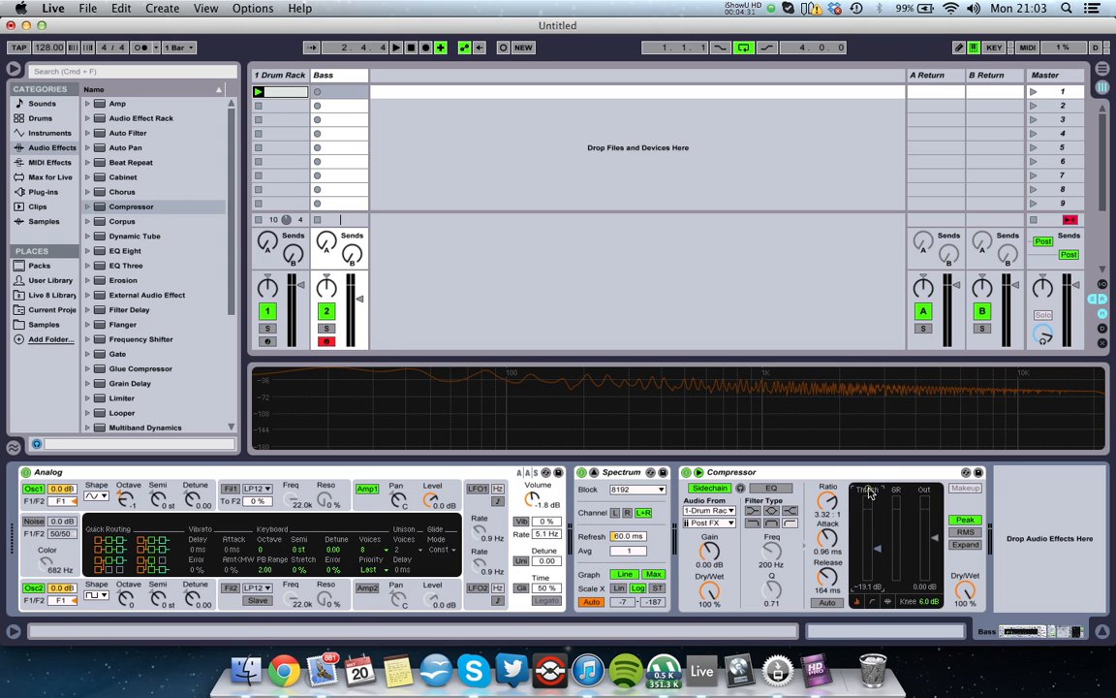
{"action": "mouse_move", "coordinate": [893, 543]}
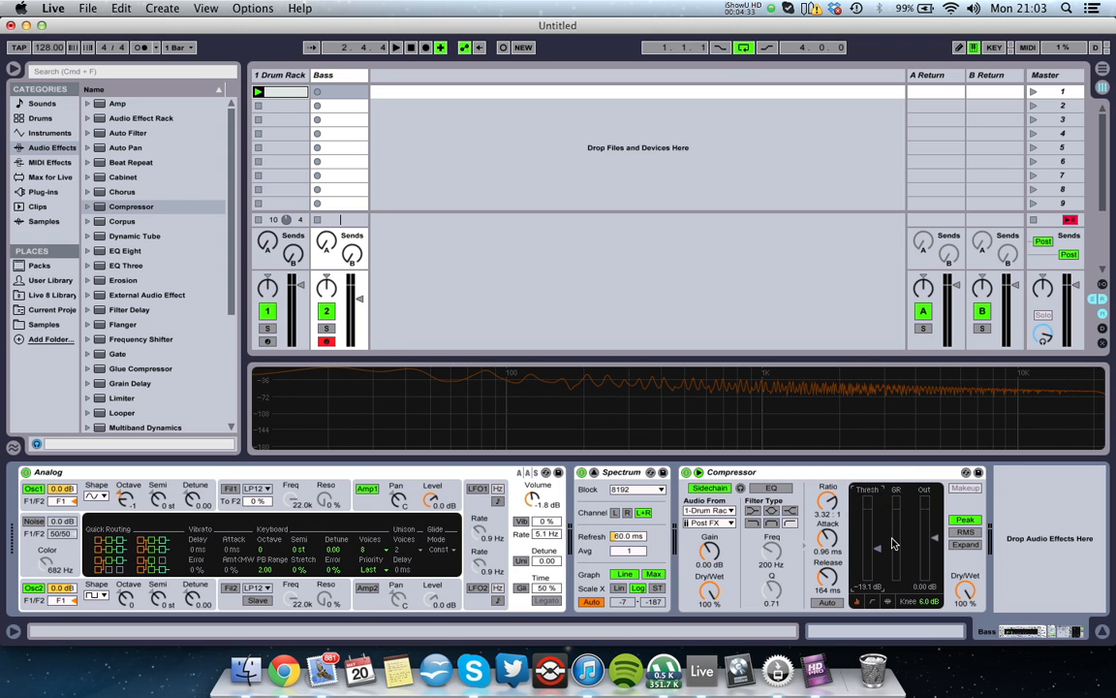
{"action": "mouse_move", "coordinate": [891, 497]}
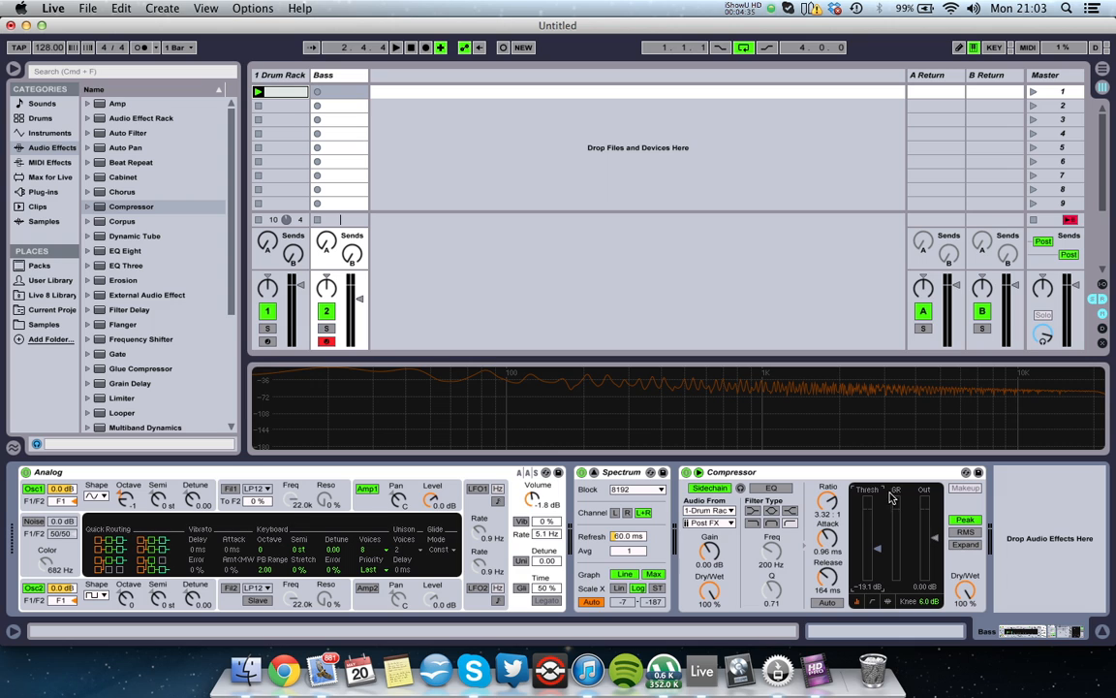
{"action": "mouse_move", "coordinate": [891, 501]}
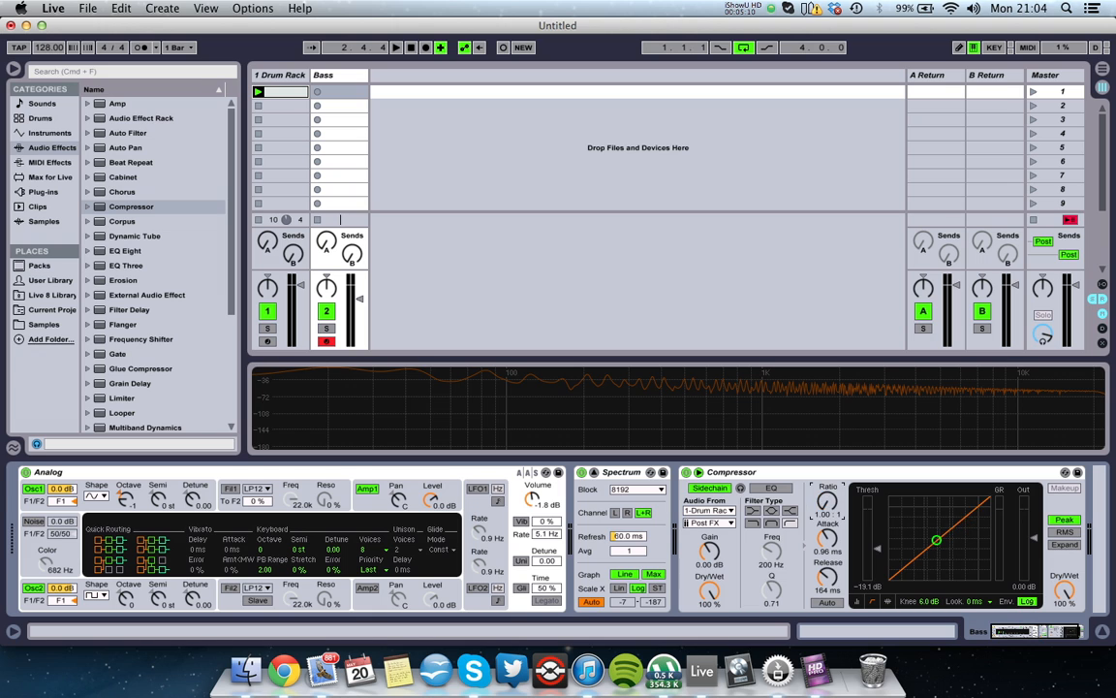
- Set the bass Compressor ratio to 4.06:1 and the knee to 13 dB
{"action": "left_click_drag", "start_coordinate": [937, 538], "coordinate": [940, 541]}
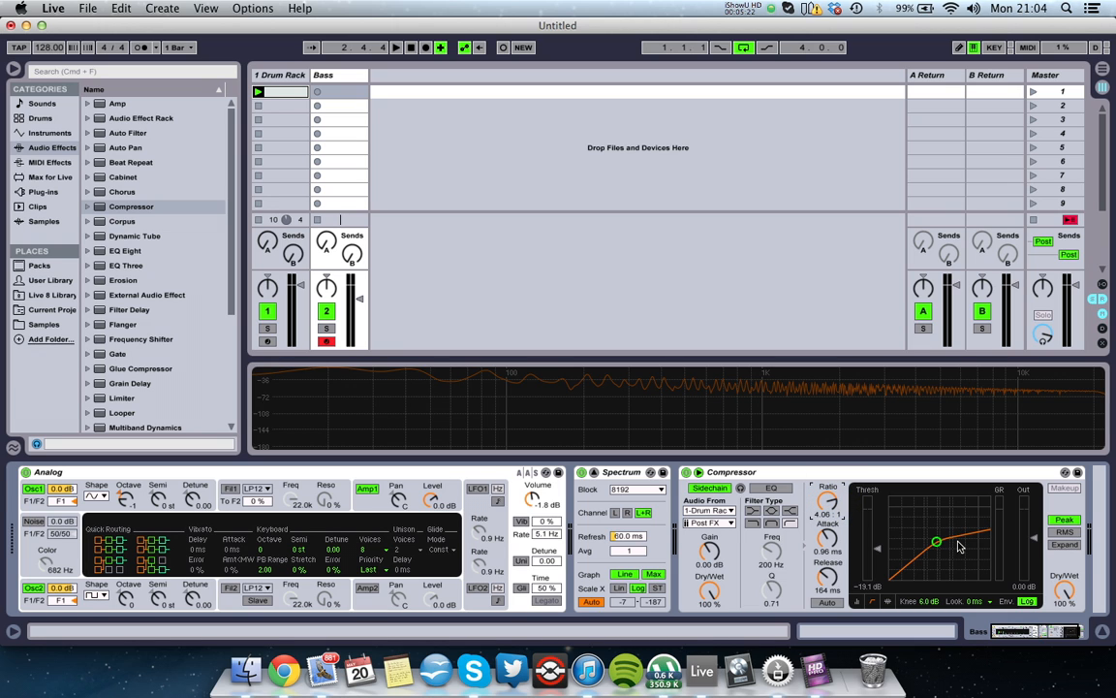
{"action": "mouse_move", "coordinate": [949, 537]}
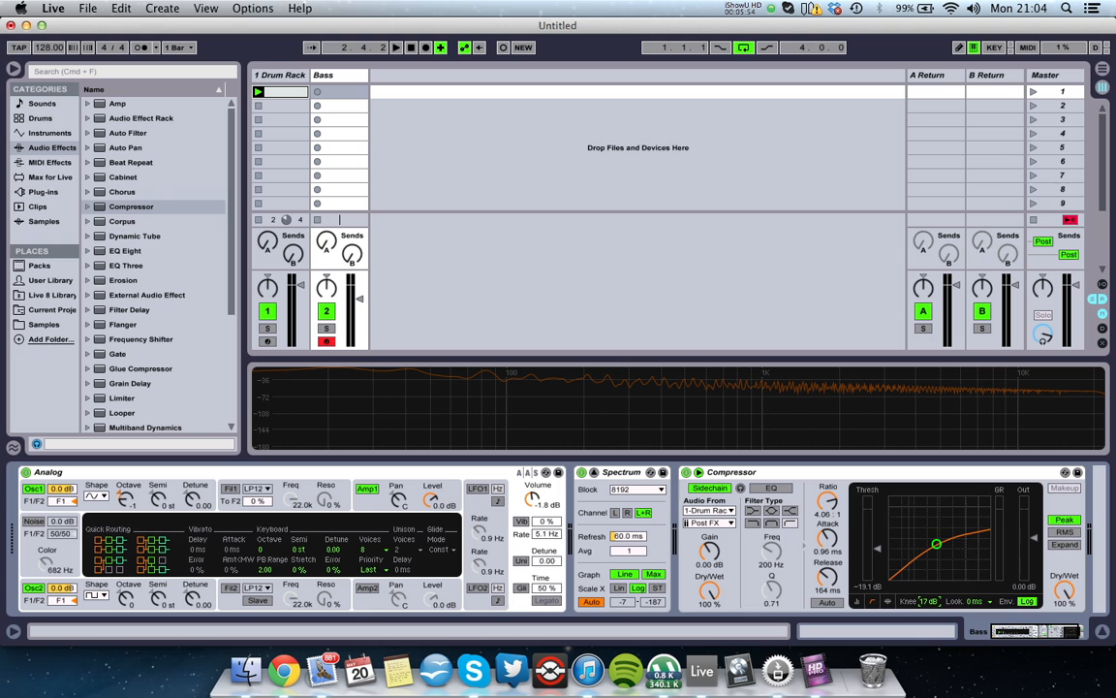
{"action": "left_click_drag", "start_coordinate": [936, 541], "coordinate": [936, 541]}
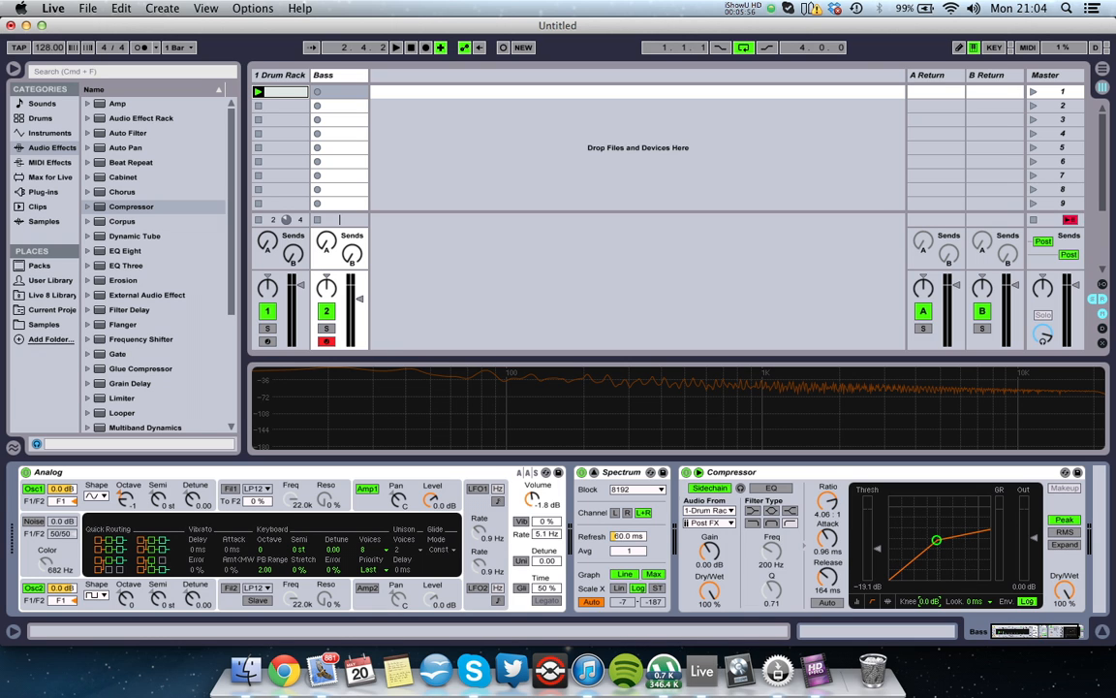
{"action": "left_click_drag", "start_coordinate": [936, 541], "coordinate": [936, 543]}
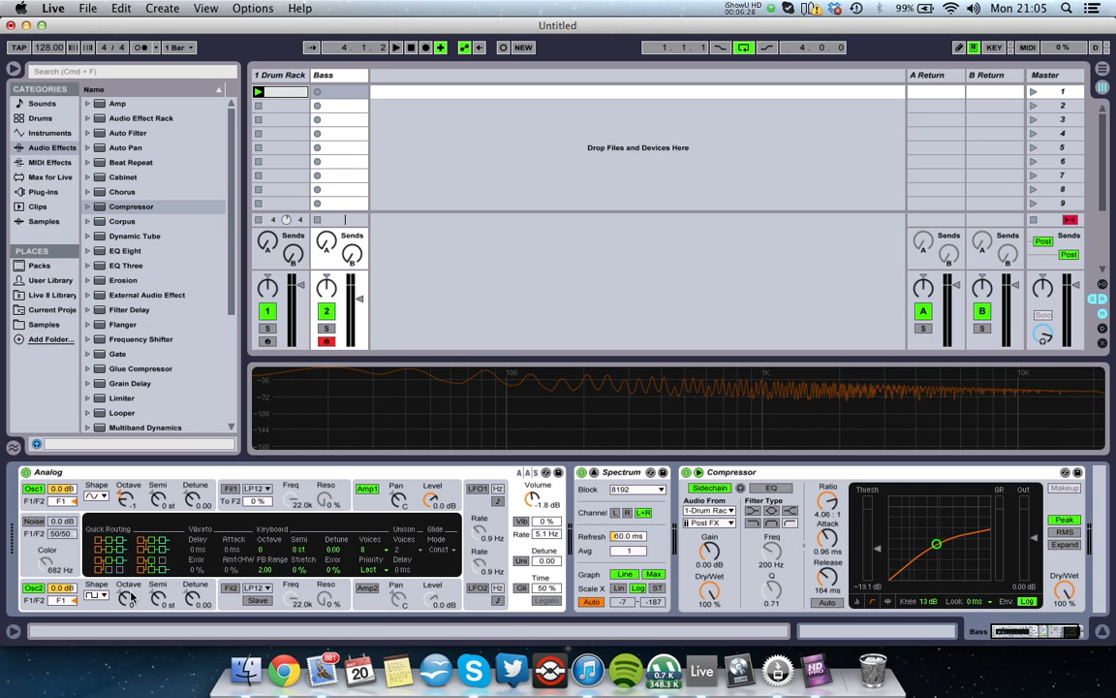
- Duplicate the kick Drum Rack track and browse to the HiHats1 drum samples folder
{"action": "left_click", "coordinate": [280, 75]}
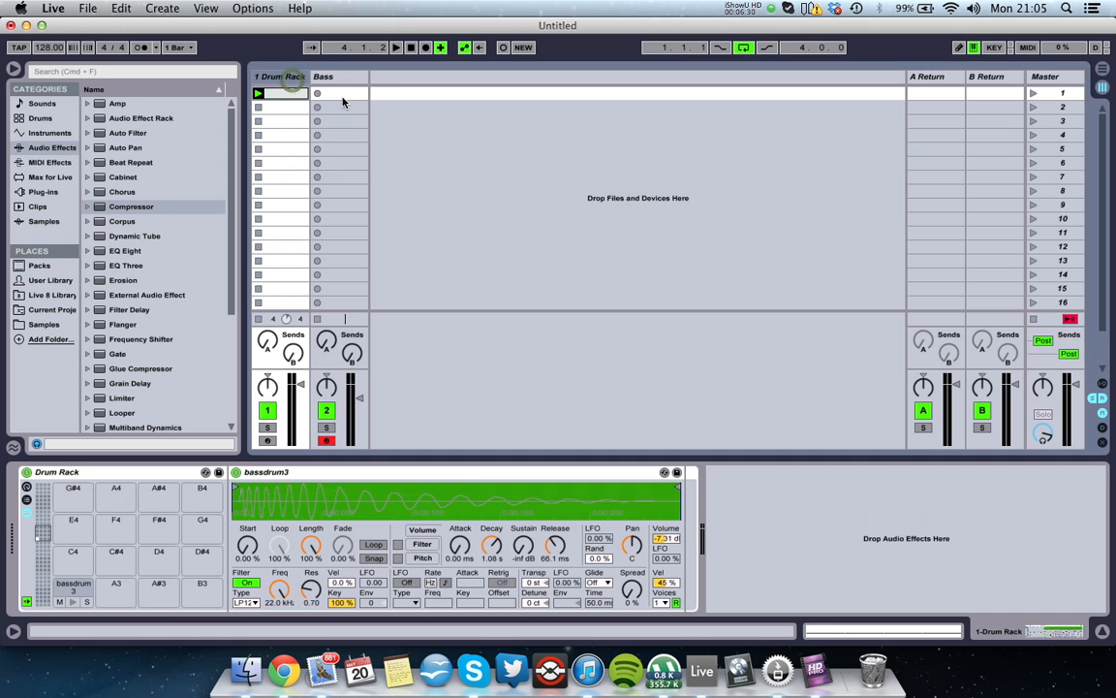
{"action": "key", "text": "cmd+d"}
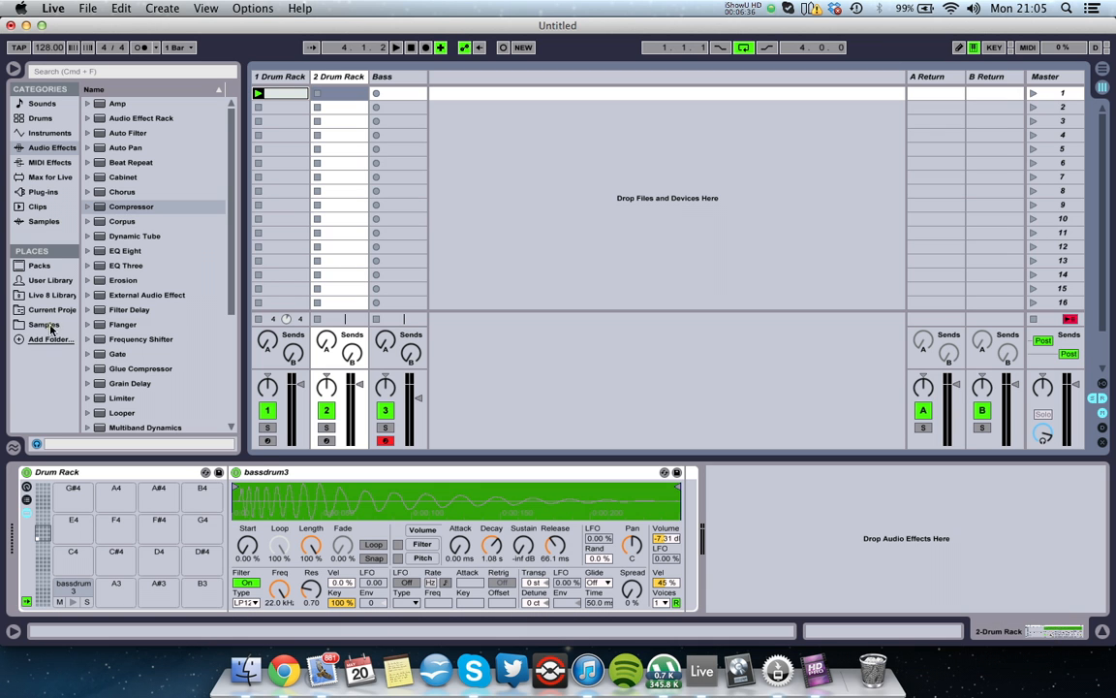
{"action": "left_click", "coordinate": [44, 324]}
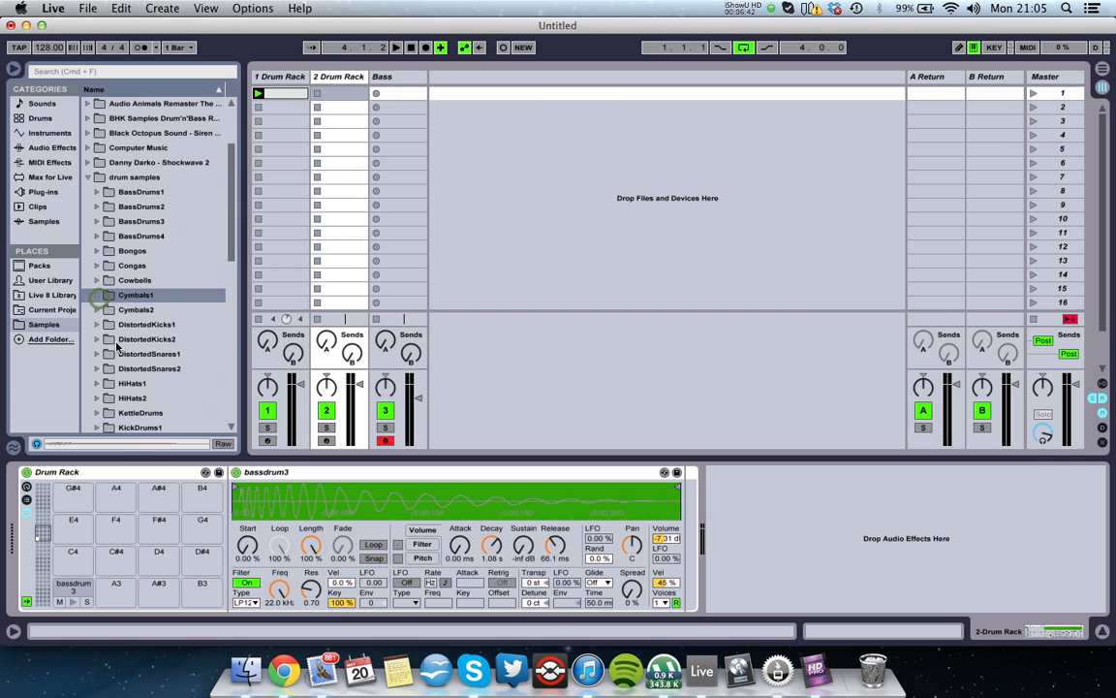
{"action": "left_click", "coordinate": [96, 338]}
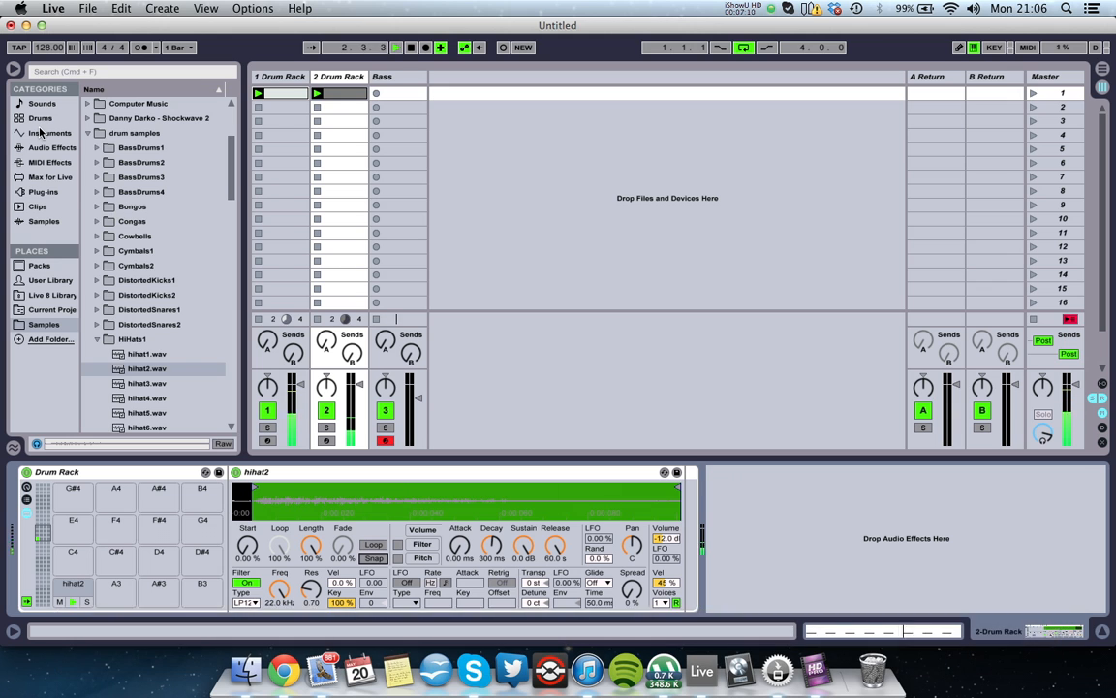
- Add a Compressor from Audio Effects to the hi-hat Drum Rack track
{"action": "left_click", "coordinate": [52, 147]}
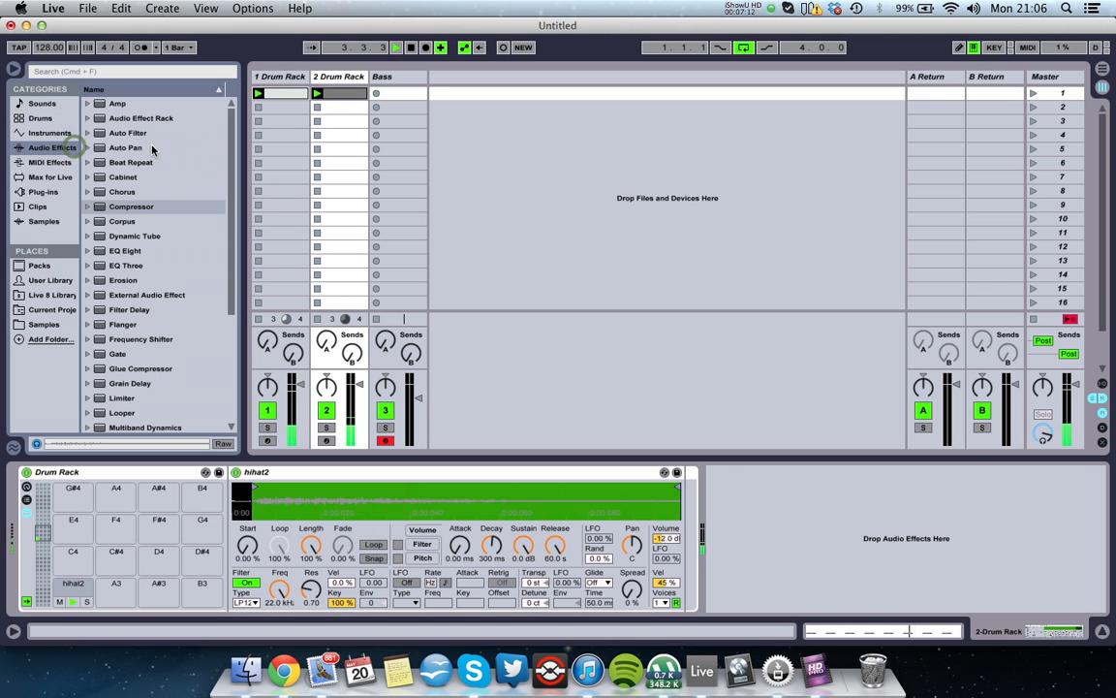
{"action": "double_click", "coordinate": [131, 207]}
{"action": "type", "text": "Kick"}
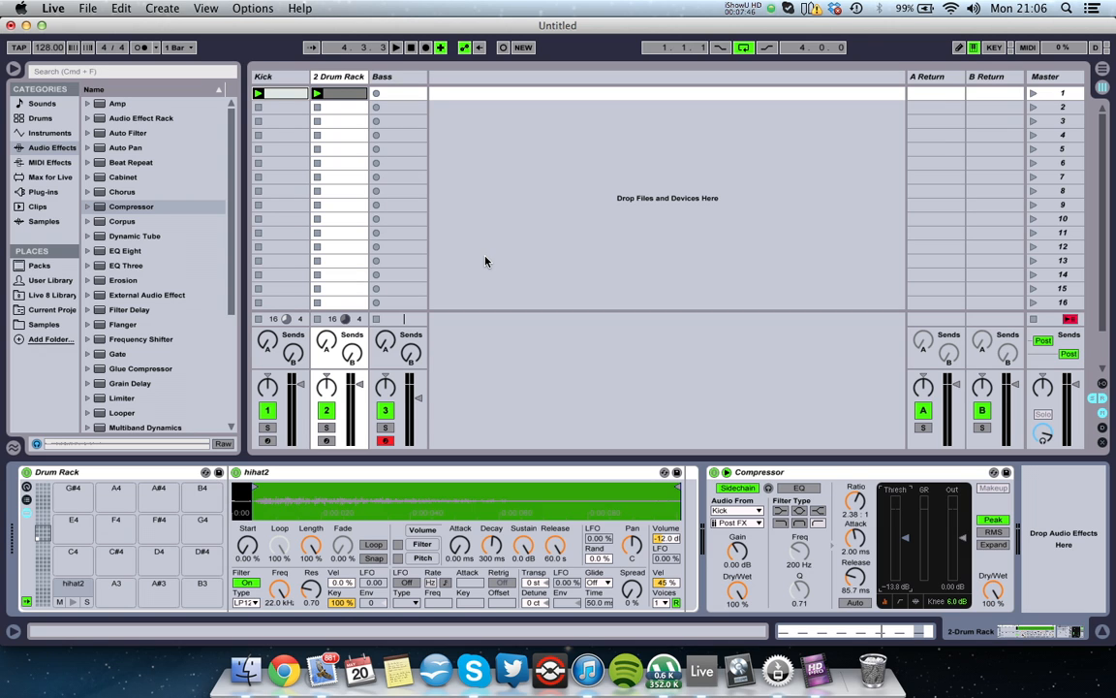
{"action": "mouse_move", "coordinate": [941, 528]}
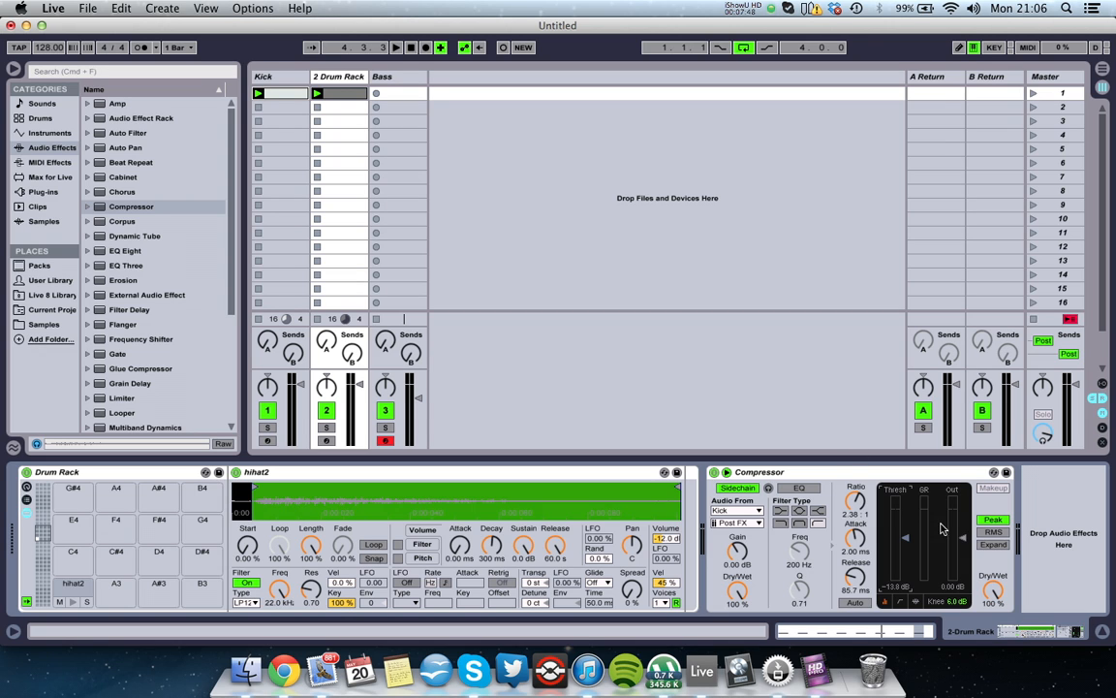
{"action": "mouse_move", "coordinate": [771, 453]}
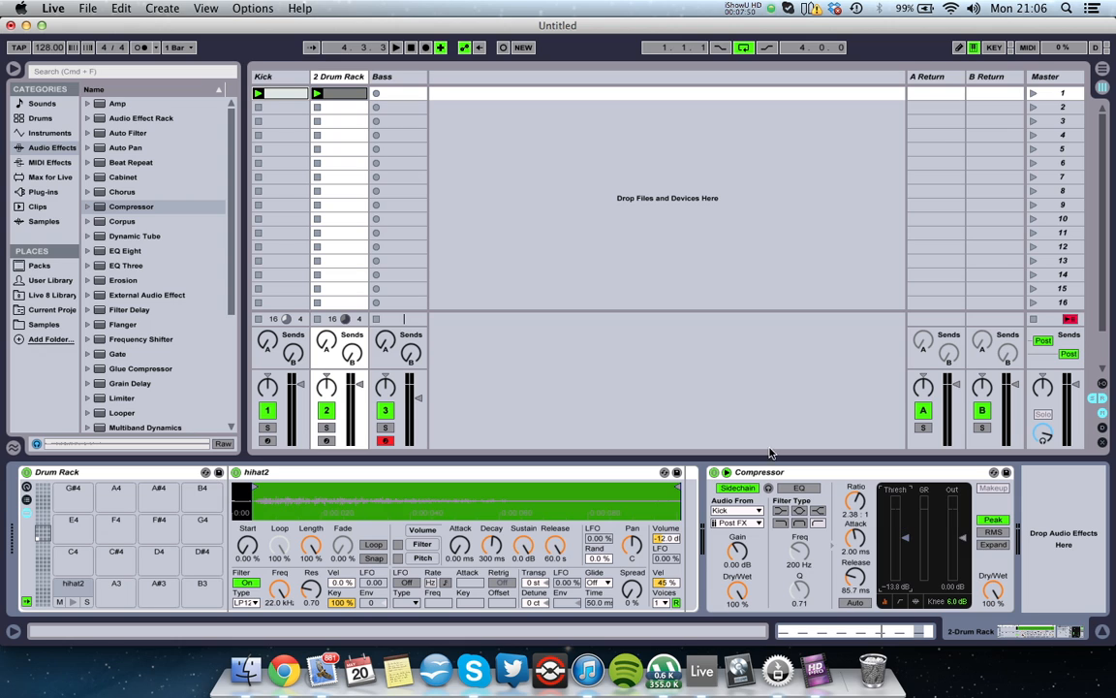
{"action": "mouse_move", "coordinate": [620, 539]}
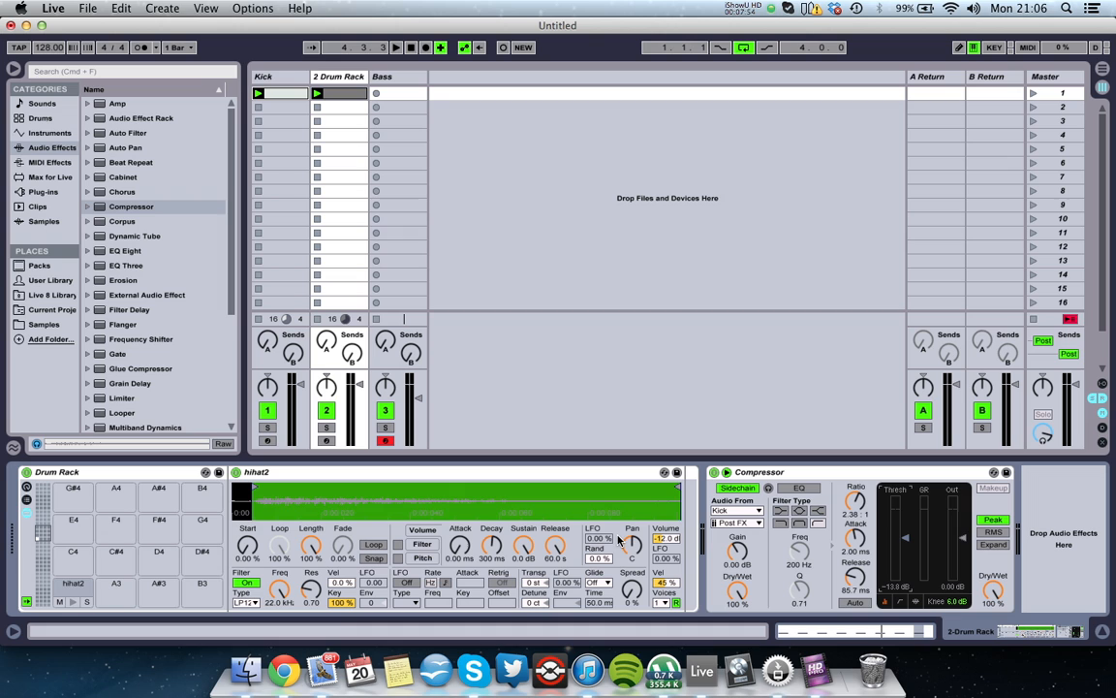
{"action": "mouse_move", "coordinate": [567, 284]}
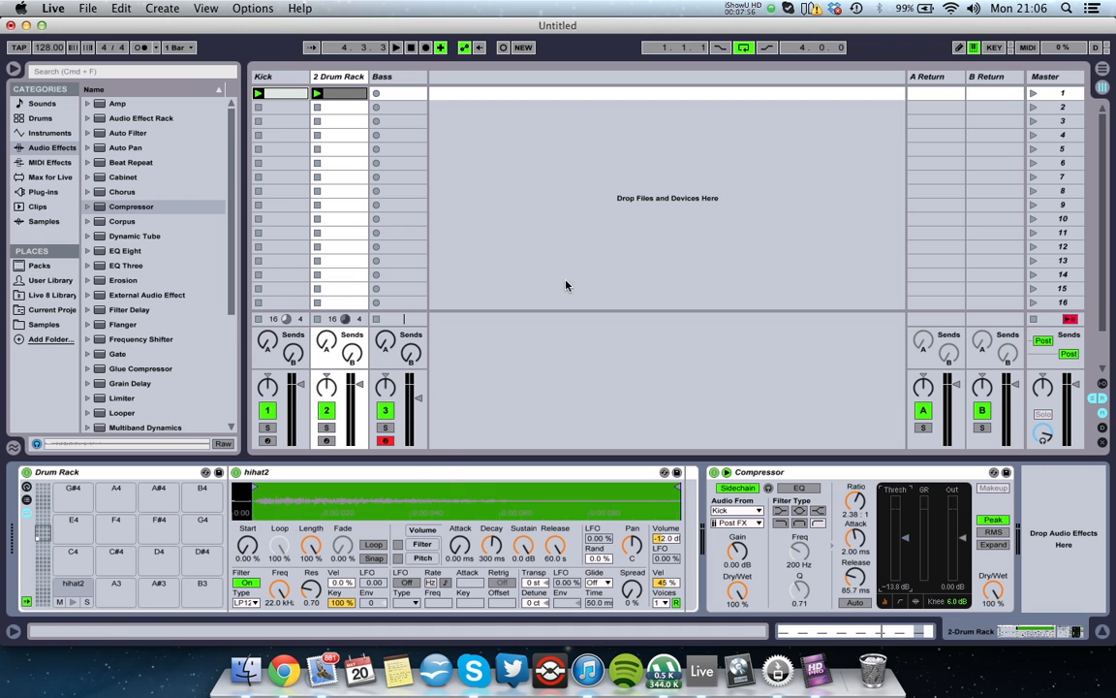